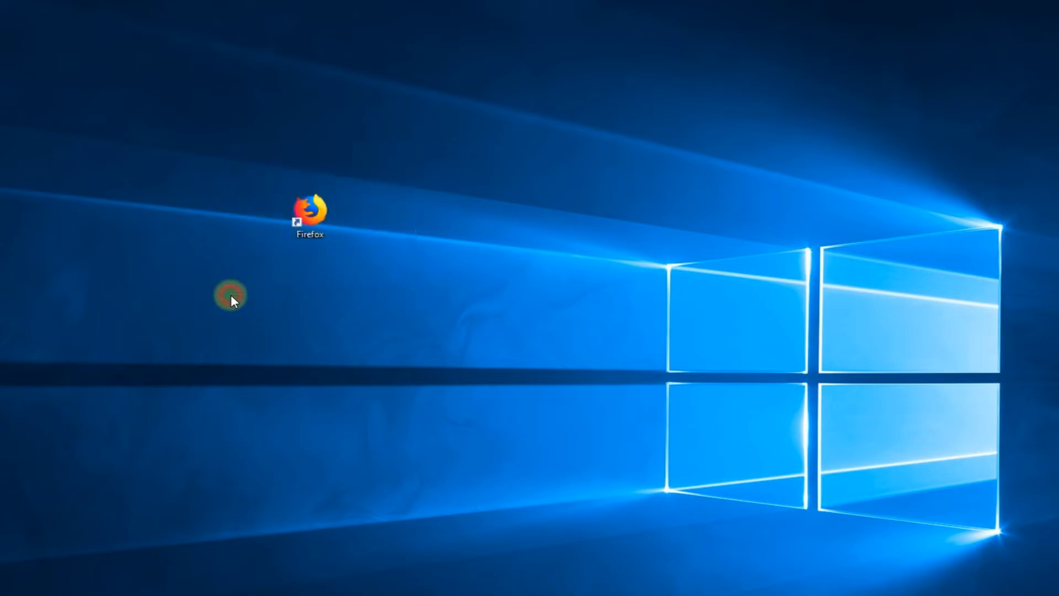
Step: Open the Properties dialog of the Firefox desktop shortcut via its context menu
left_click_drag(232, 298, 213, 273)
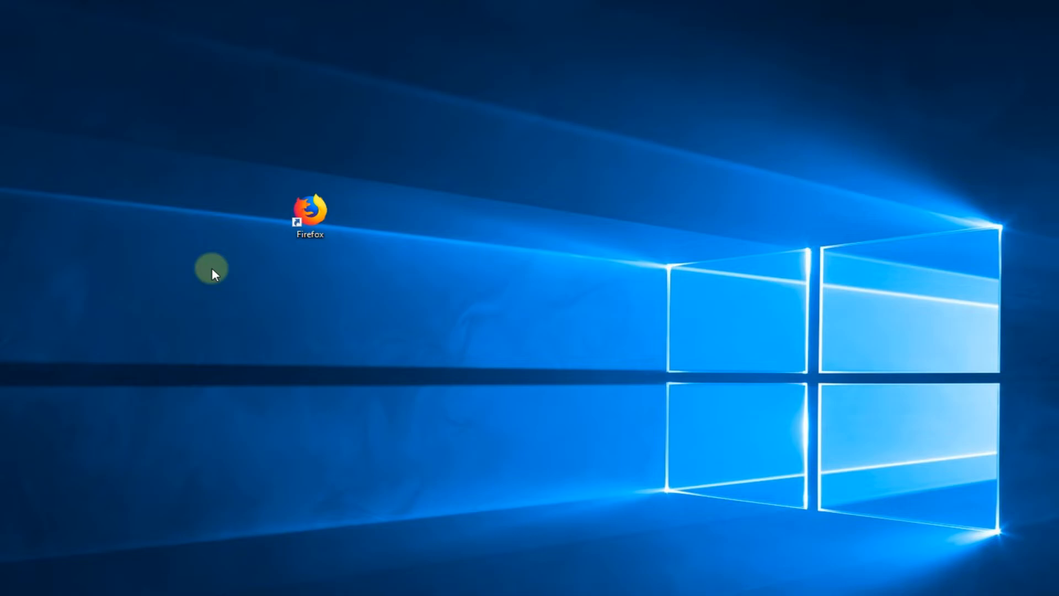
left_click(310, 213)
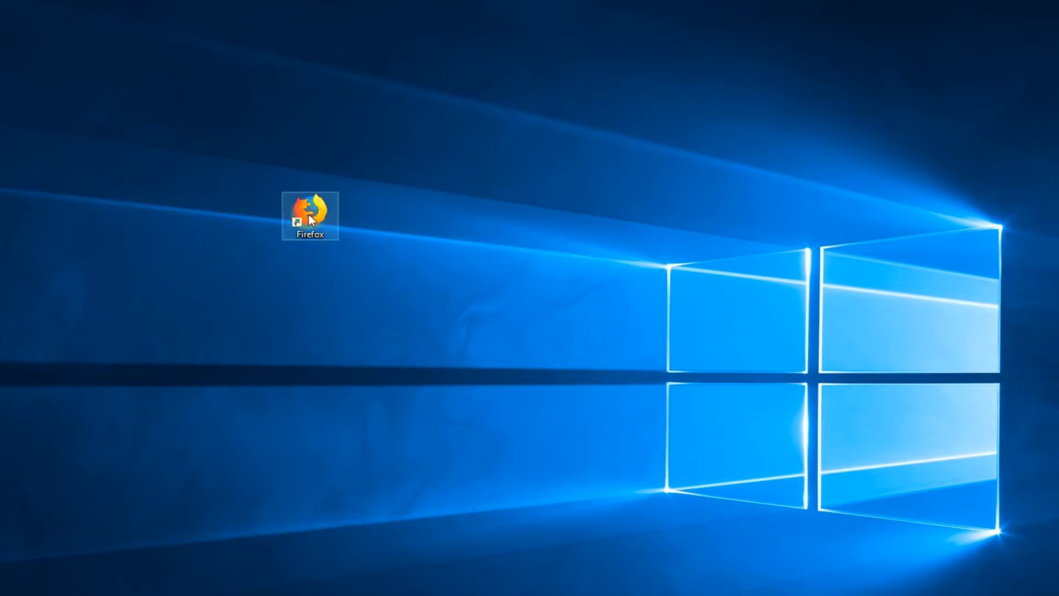
right_click(310, 214)
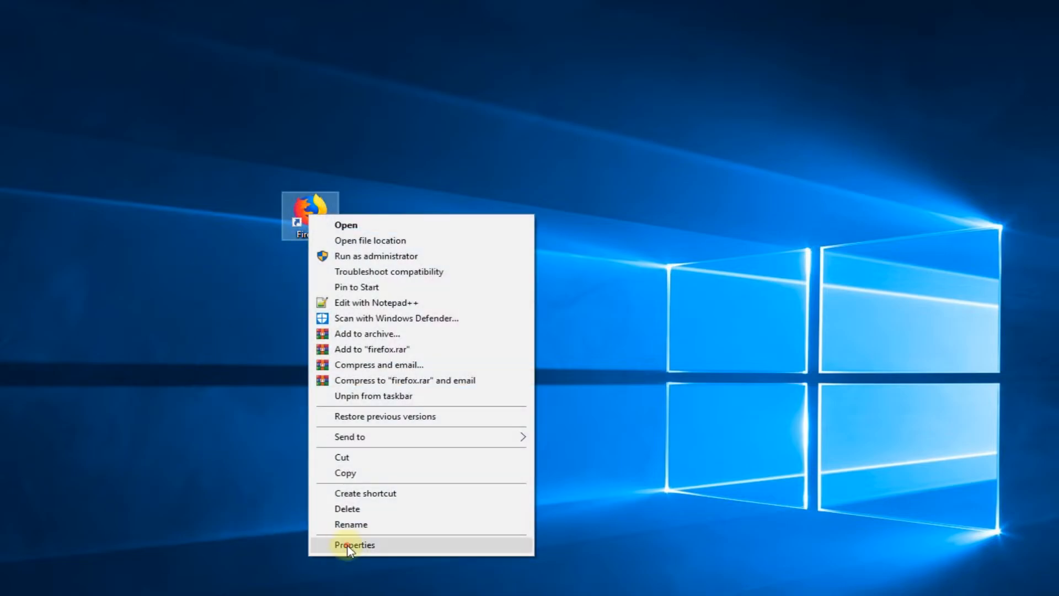
left_click(354, 545)
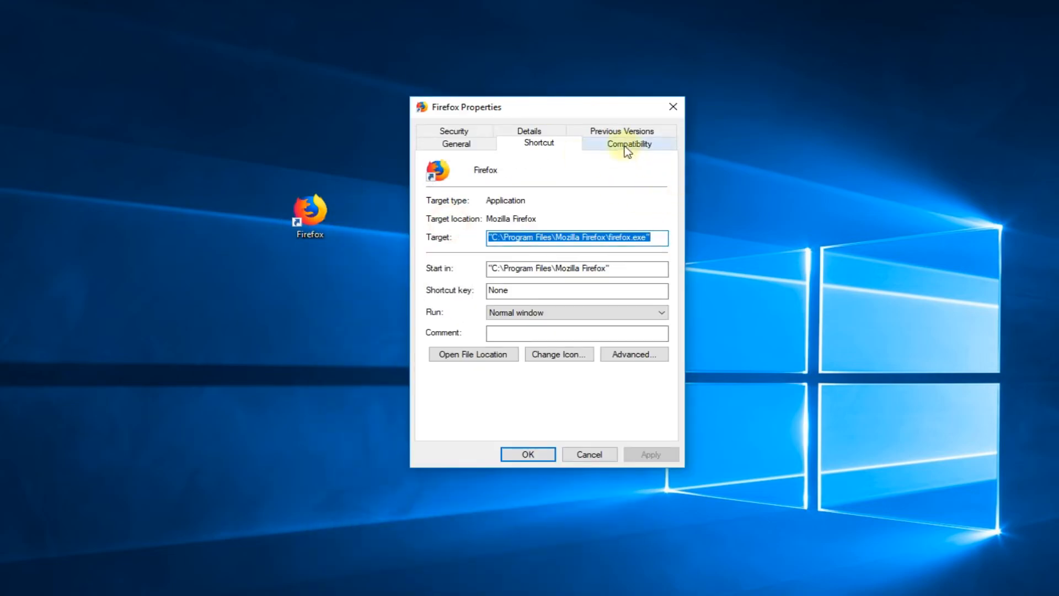
Step: Switch the Firefox Properties dialog to the Compatibility tab
left_click(628, 142)
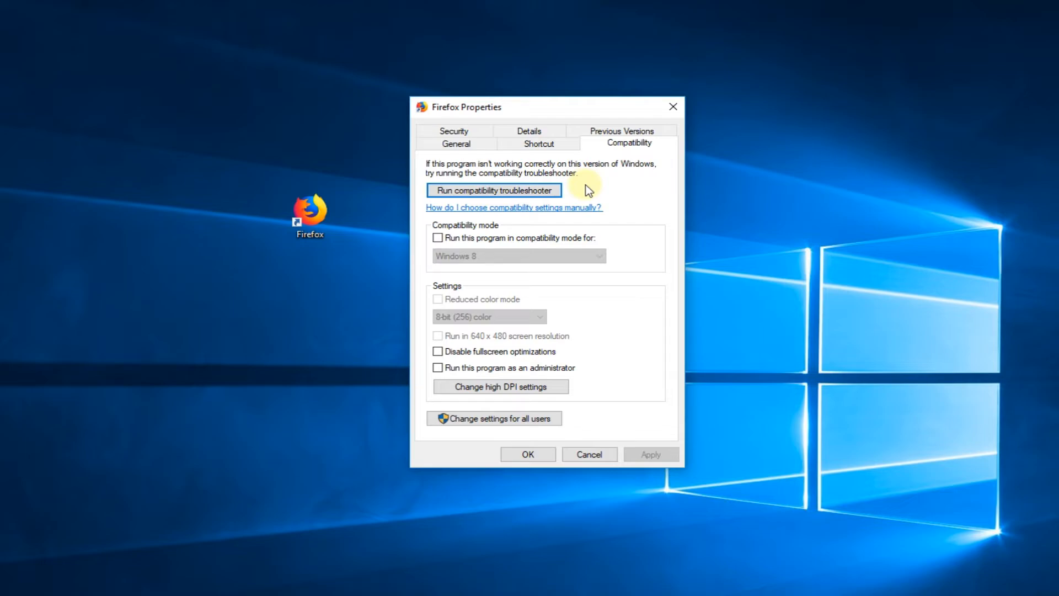
mouse_move(498, 246)
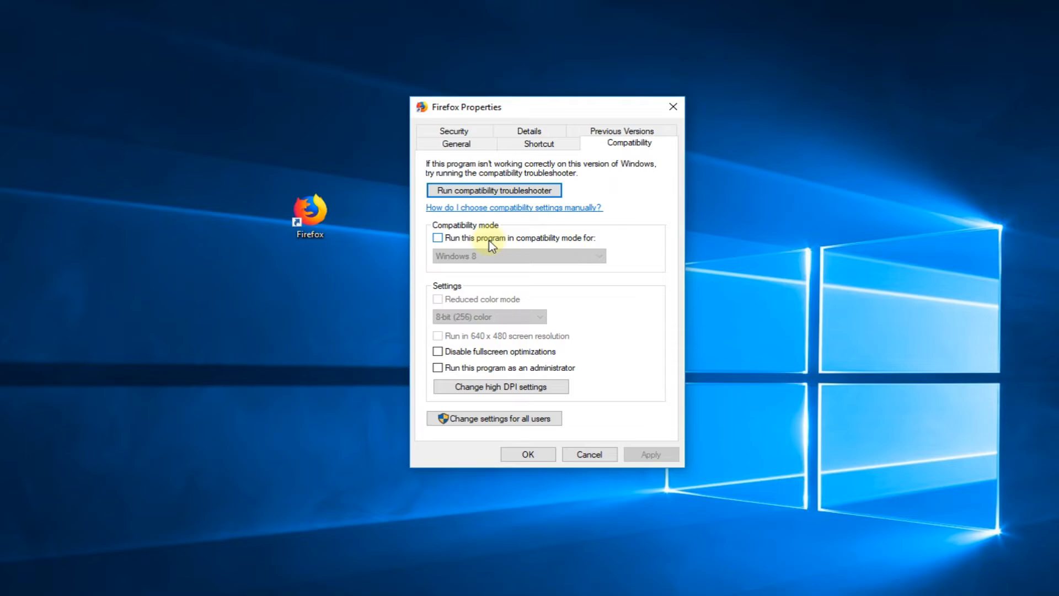
Step: Enable compatibility mode and choose Windows 8 from the version list
left_click(438, 237)
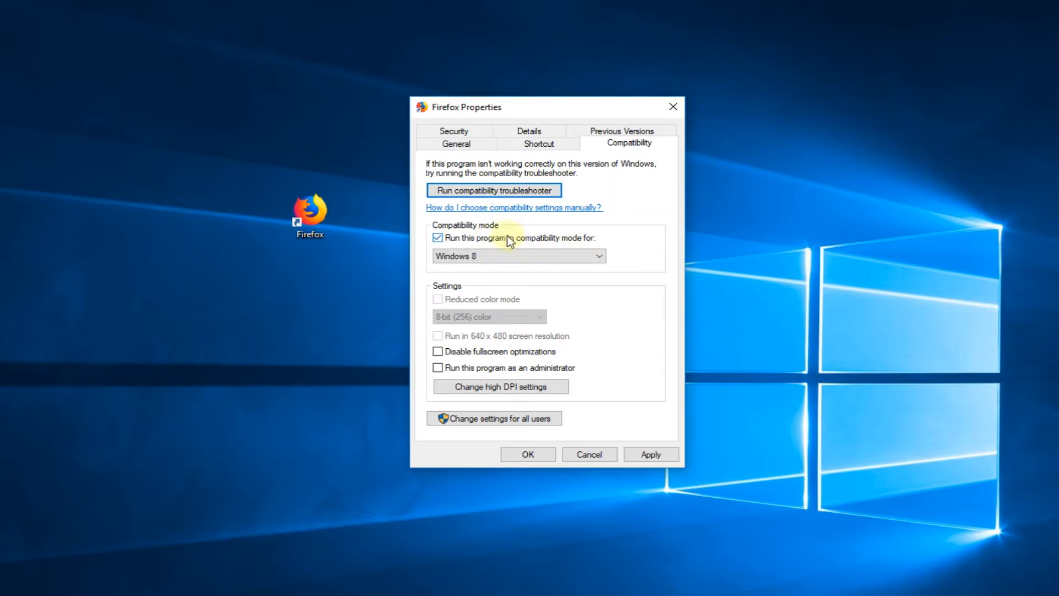
left_click(597, 255)
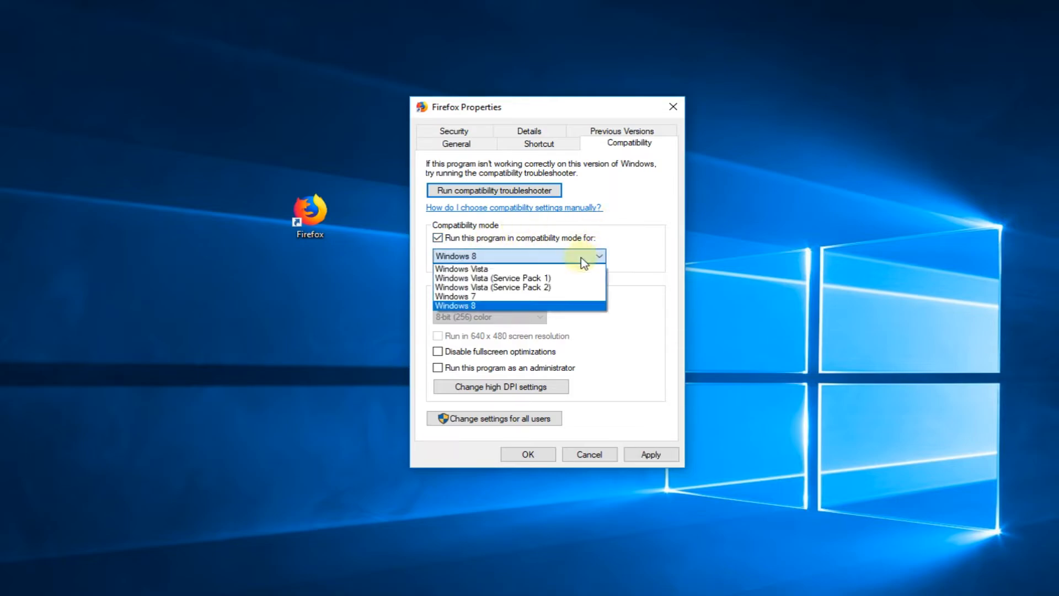
mouse_move(461, 268)
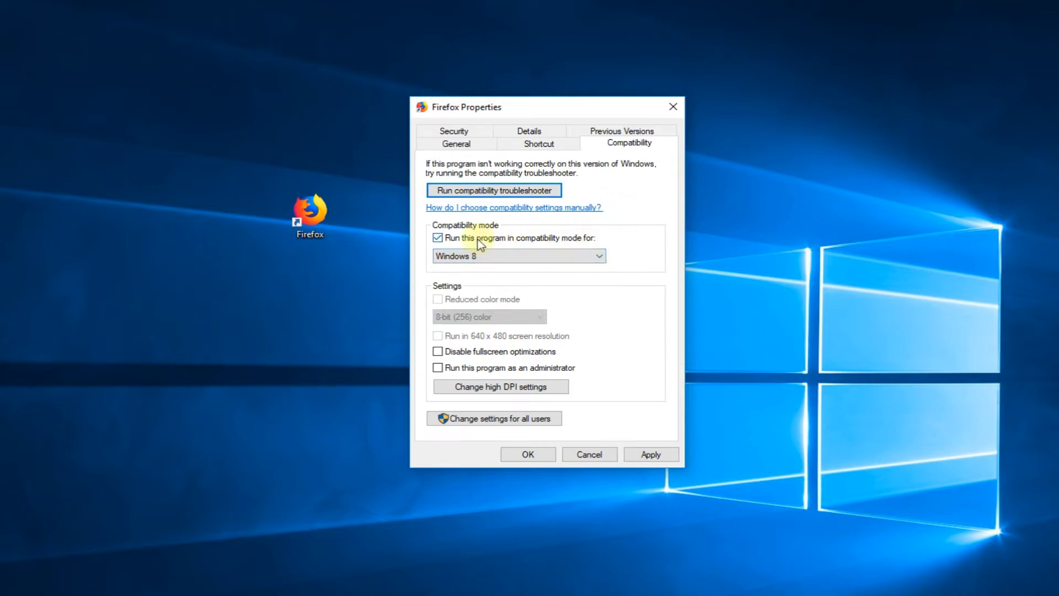
mouse_move(584, 292)
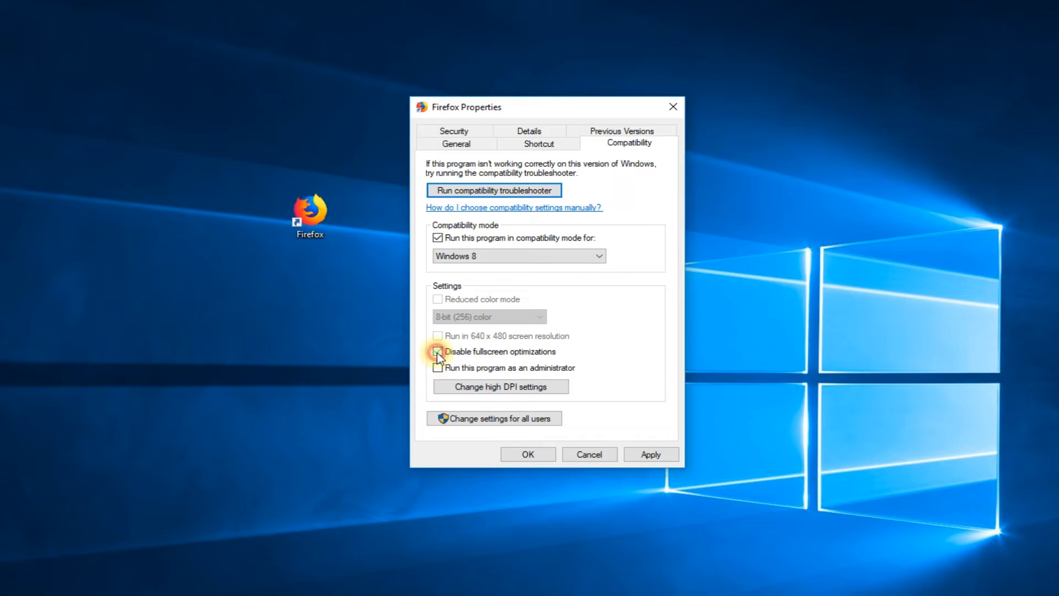
Step: Check 'Disable fullscreen optimizations' and 'Run this program as an administrator'
left_click(437, 351)
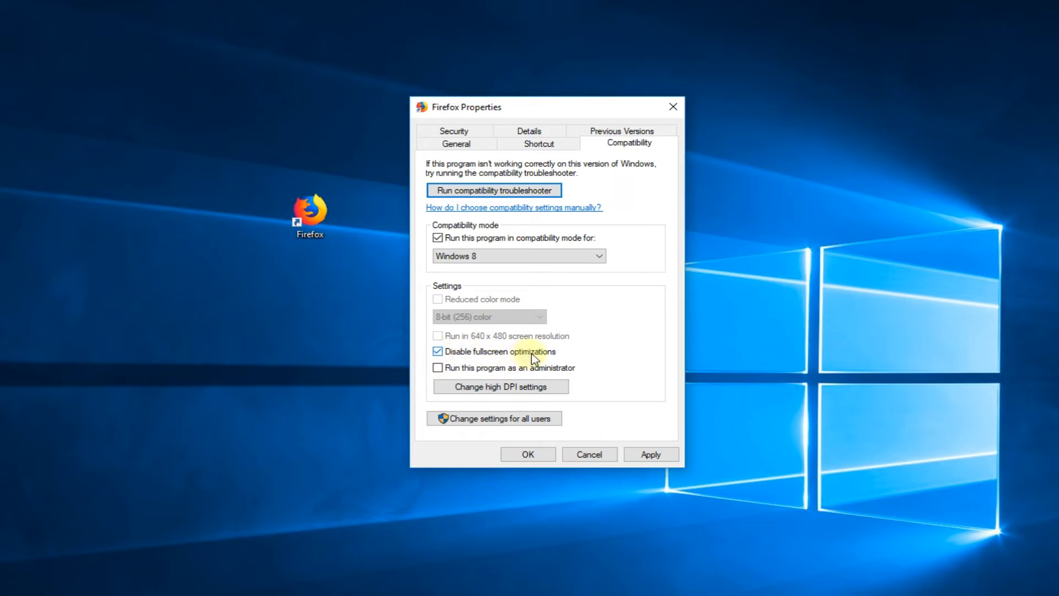
left_click(437, 367)
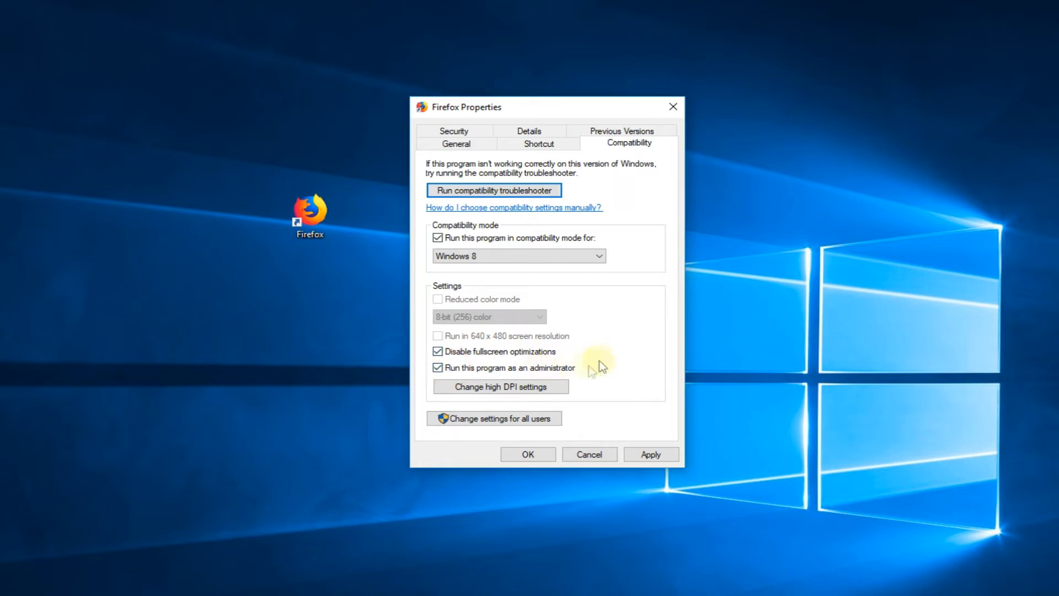
left_click(500, 386)
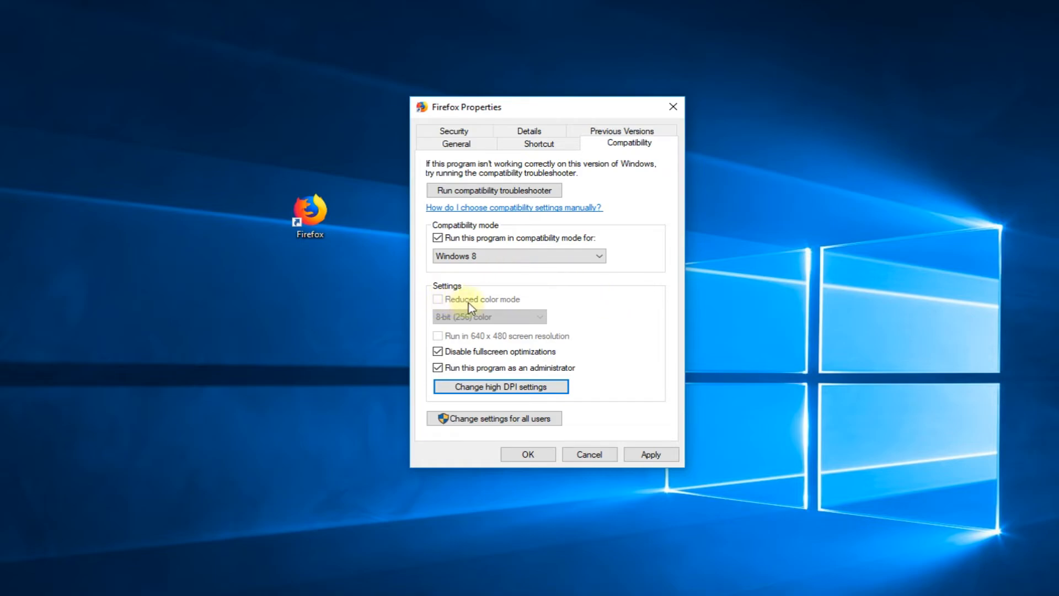
mouse_move(595, 303)
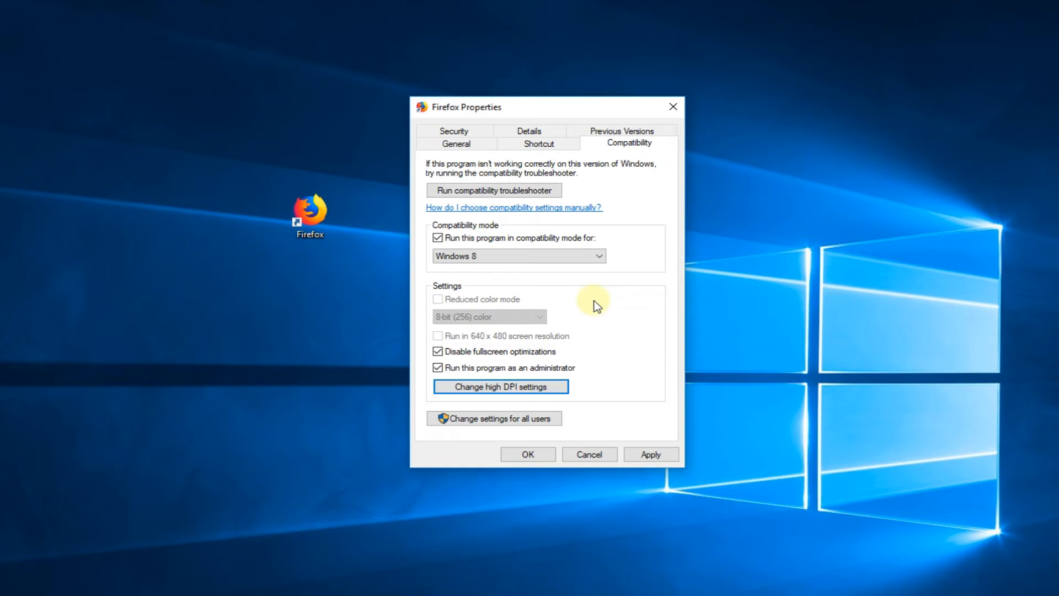
mouse_move(452, 304)
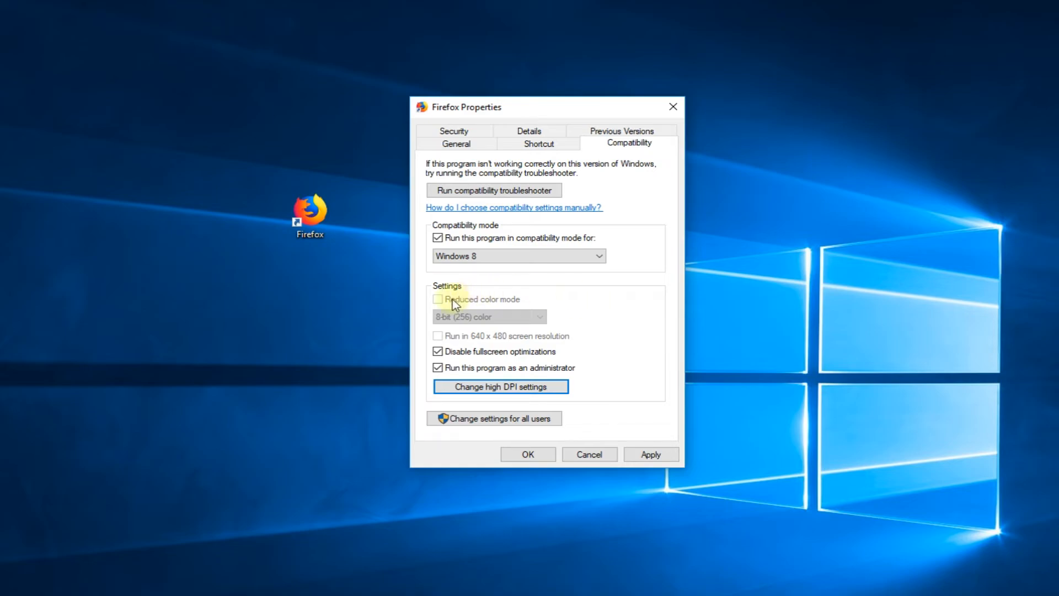
mouse_move(469, 306)
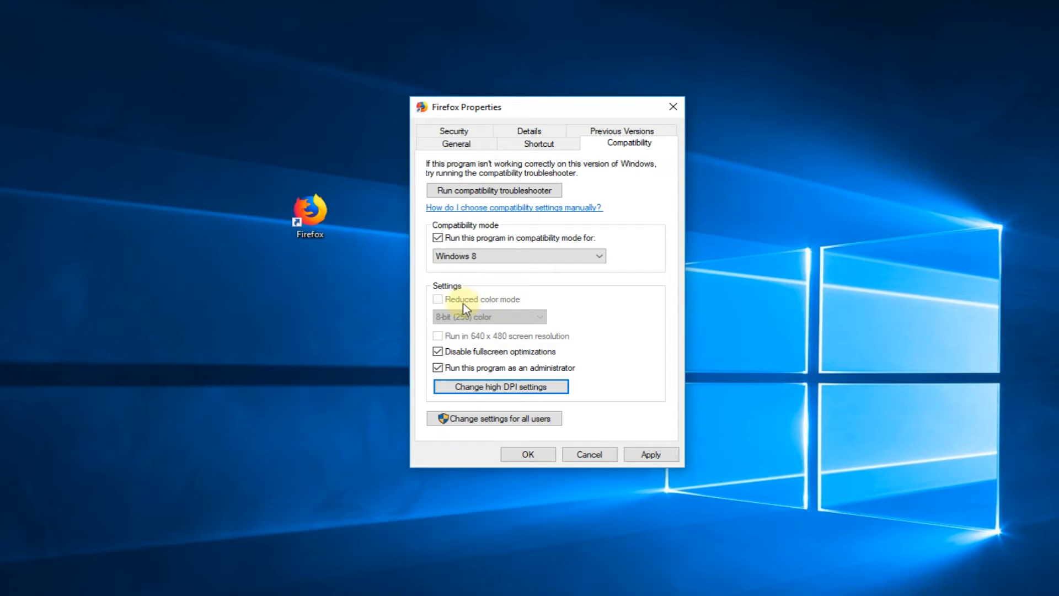
mouse_move(482, 341)
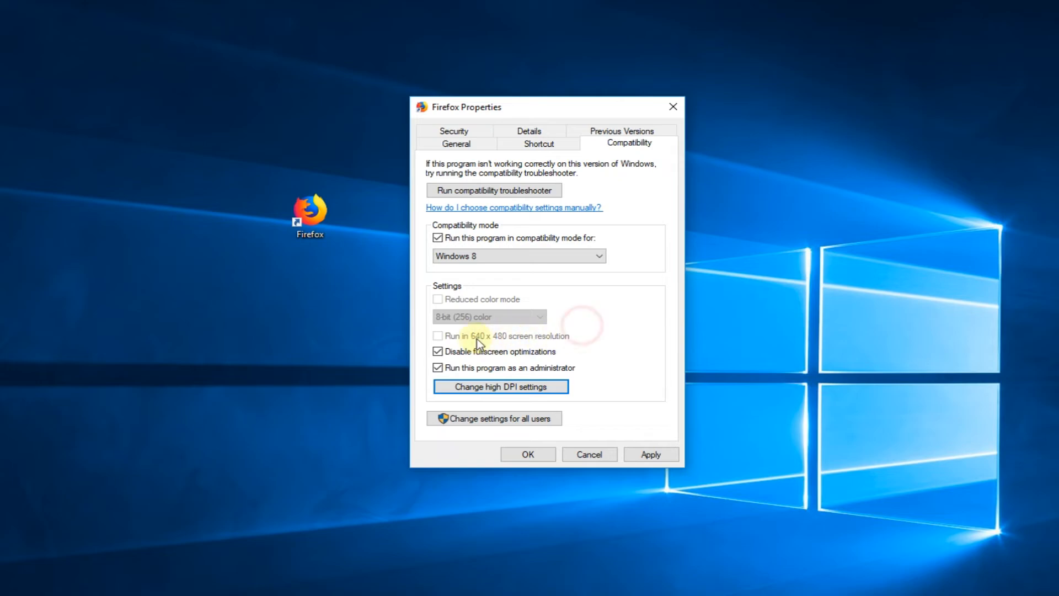
mouse_move(569, 324)
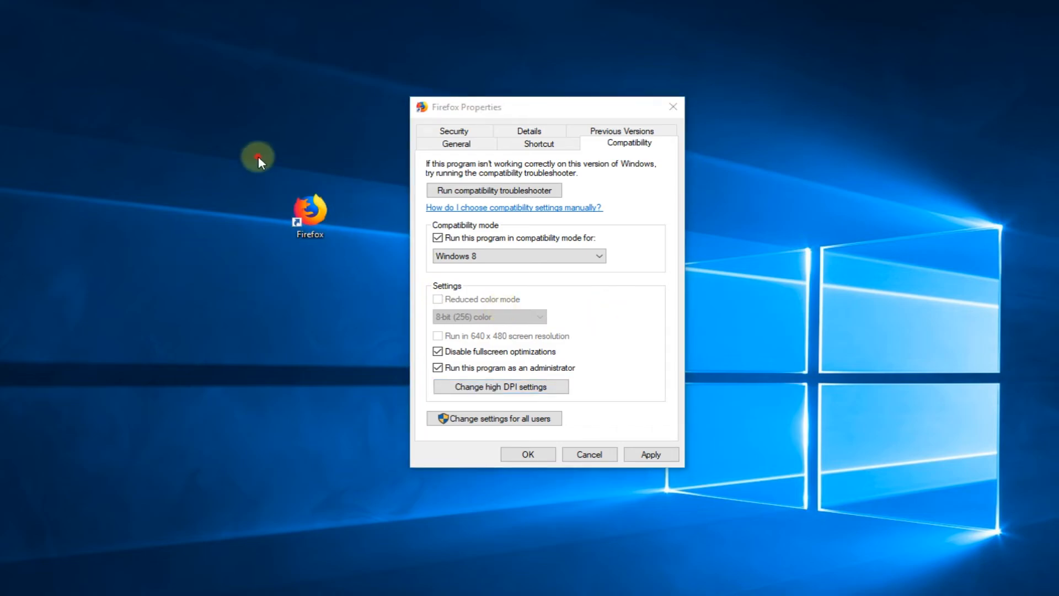
mouse_move(355, 318)
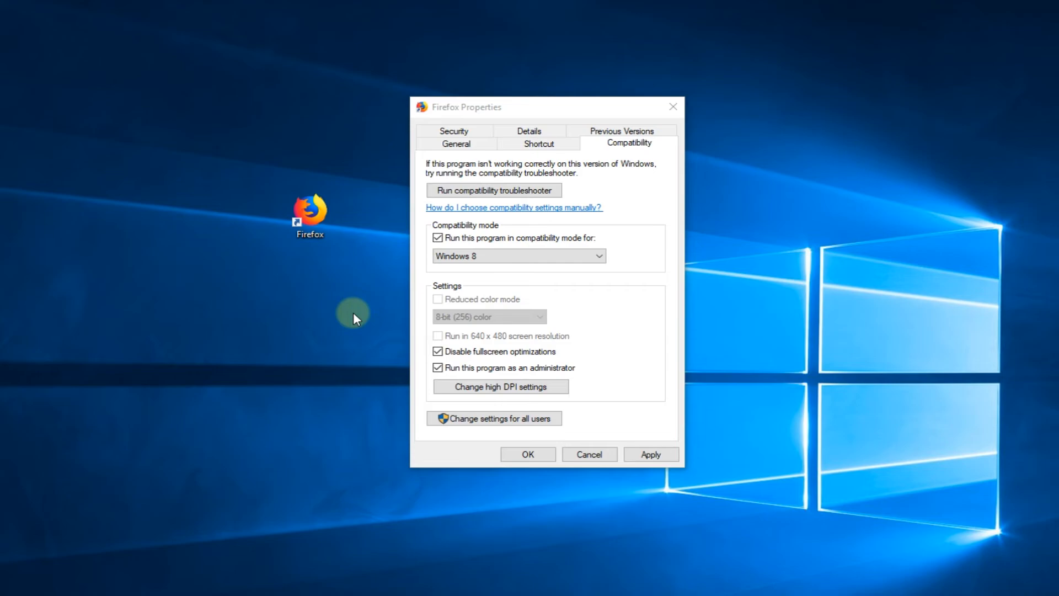
left_click(453, 130)
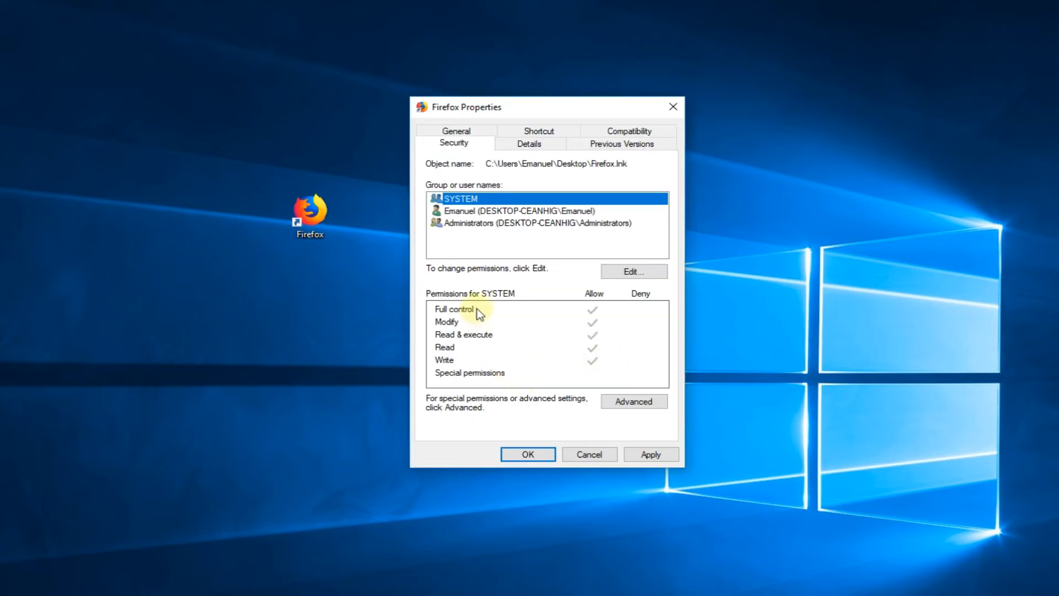
mouse_move(479, 298)
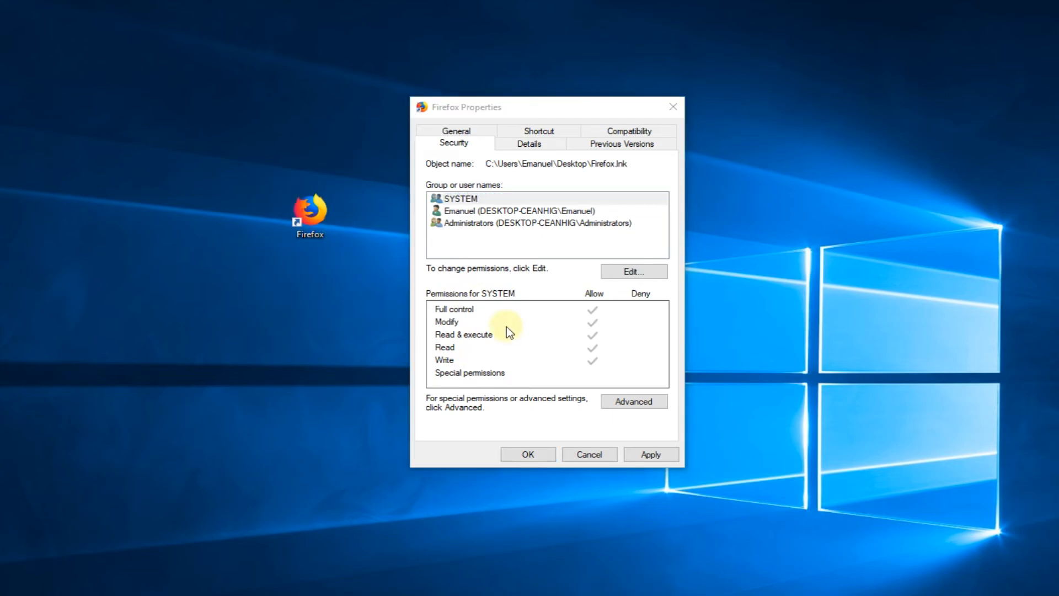
mouse_move(456, 330)
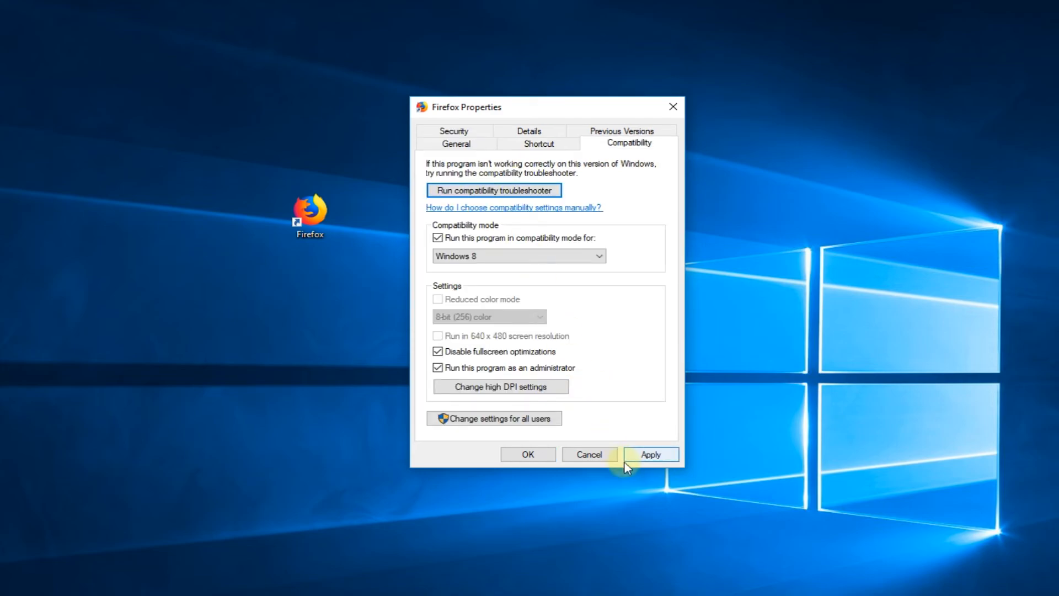
Step: Apply the Windows 8, fullscreen and administrator settings to the Firefox shortcut
left_click(650, 454)
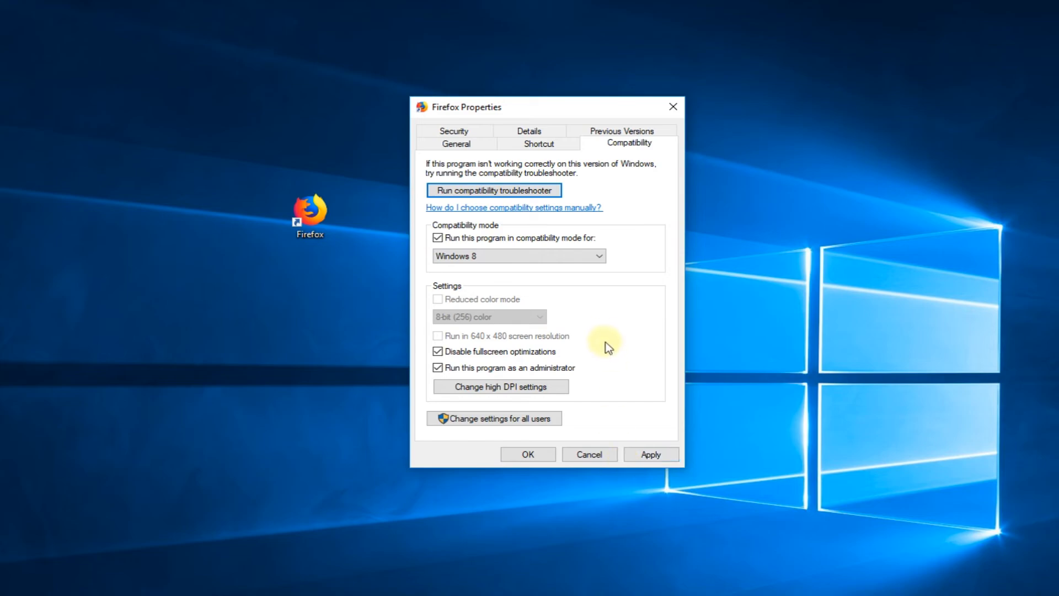
mouse_move(629, 325)
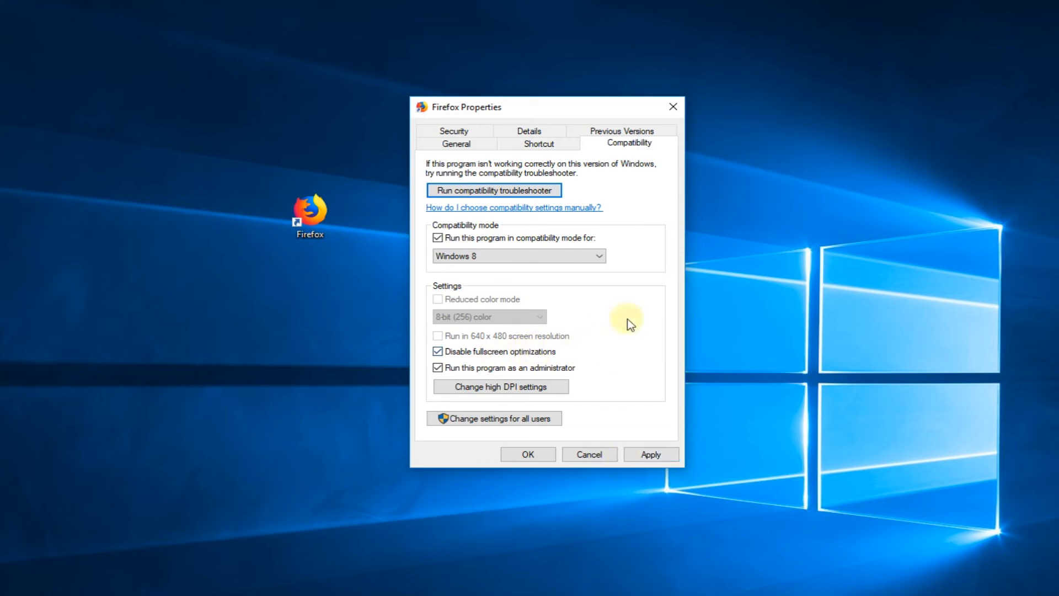
left_click(526, 454)
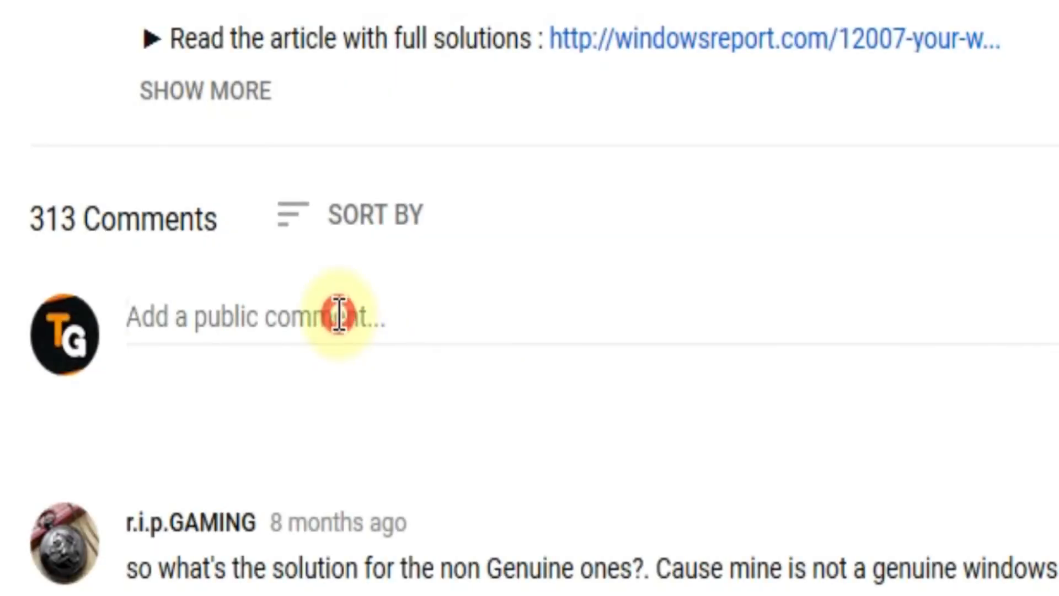
Step: Type the YouTube comment 'I have this problem' without posting it
type("I have")
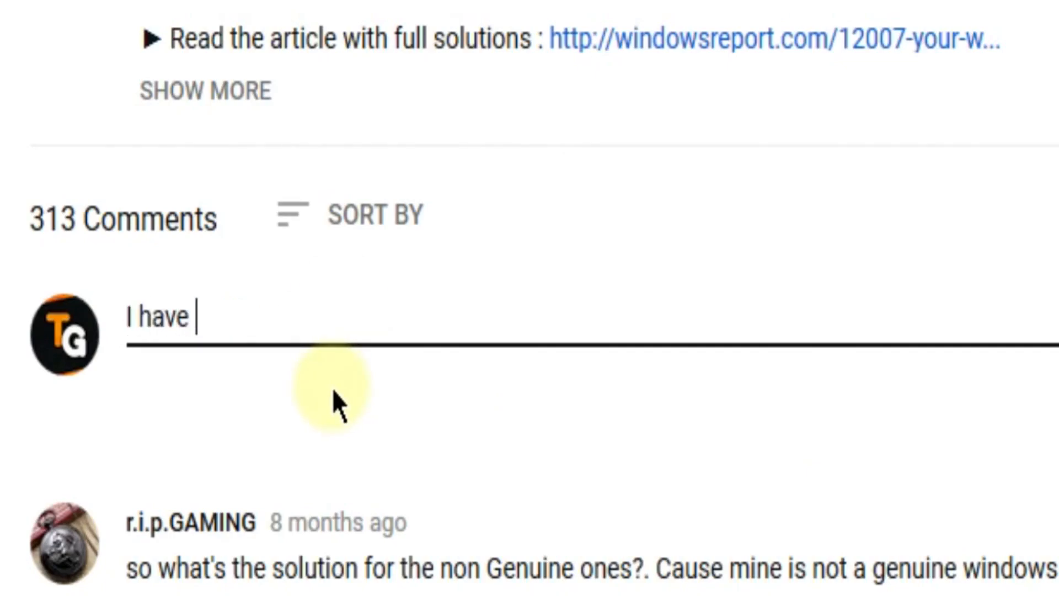
type("this problem")
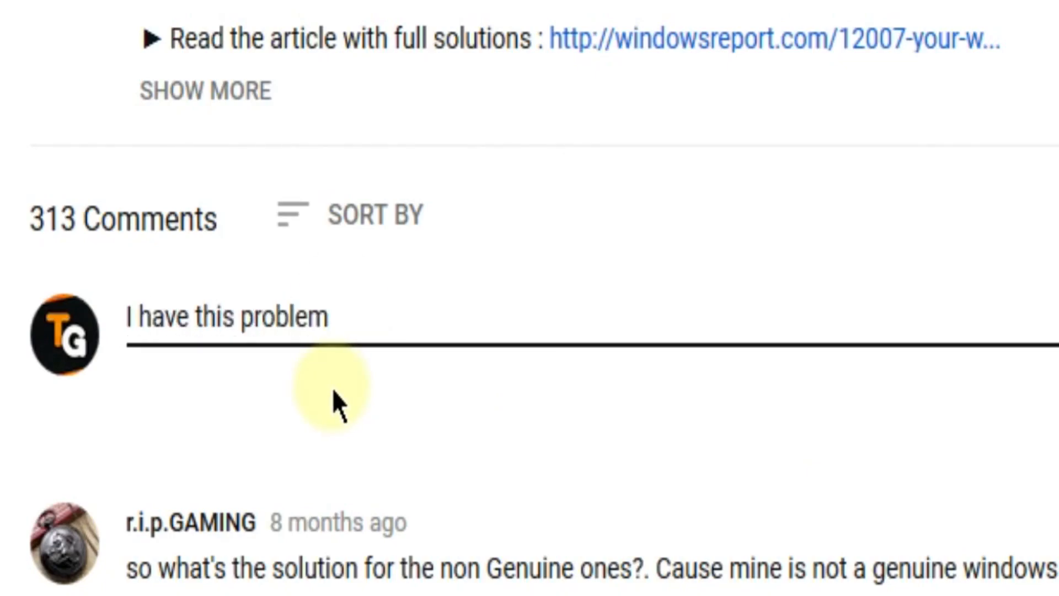